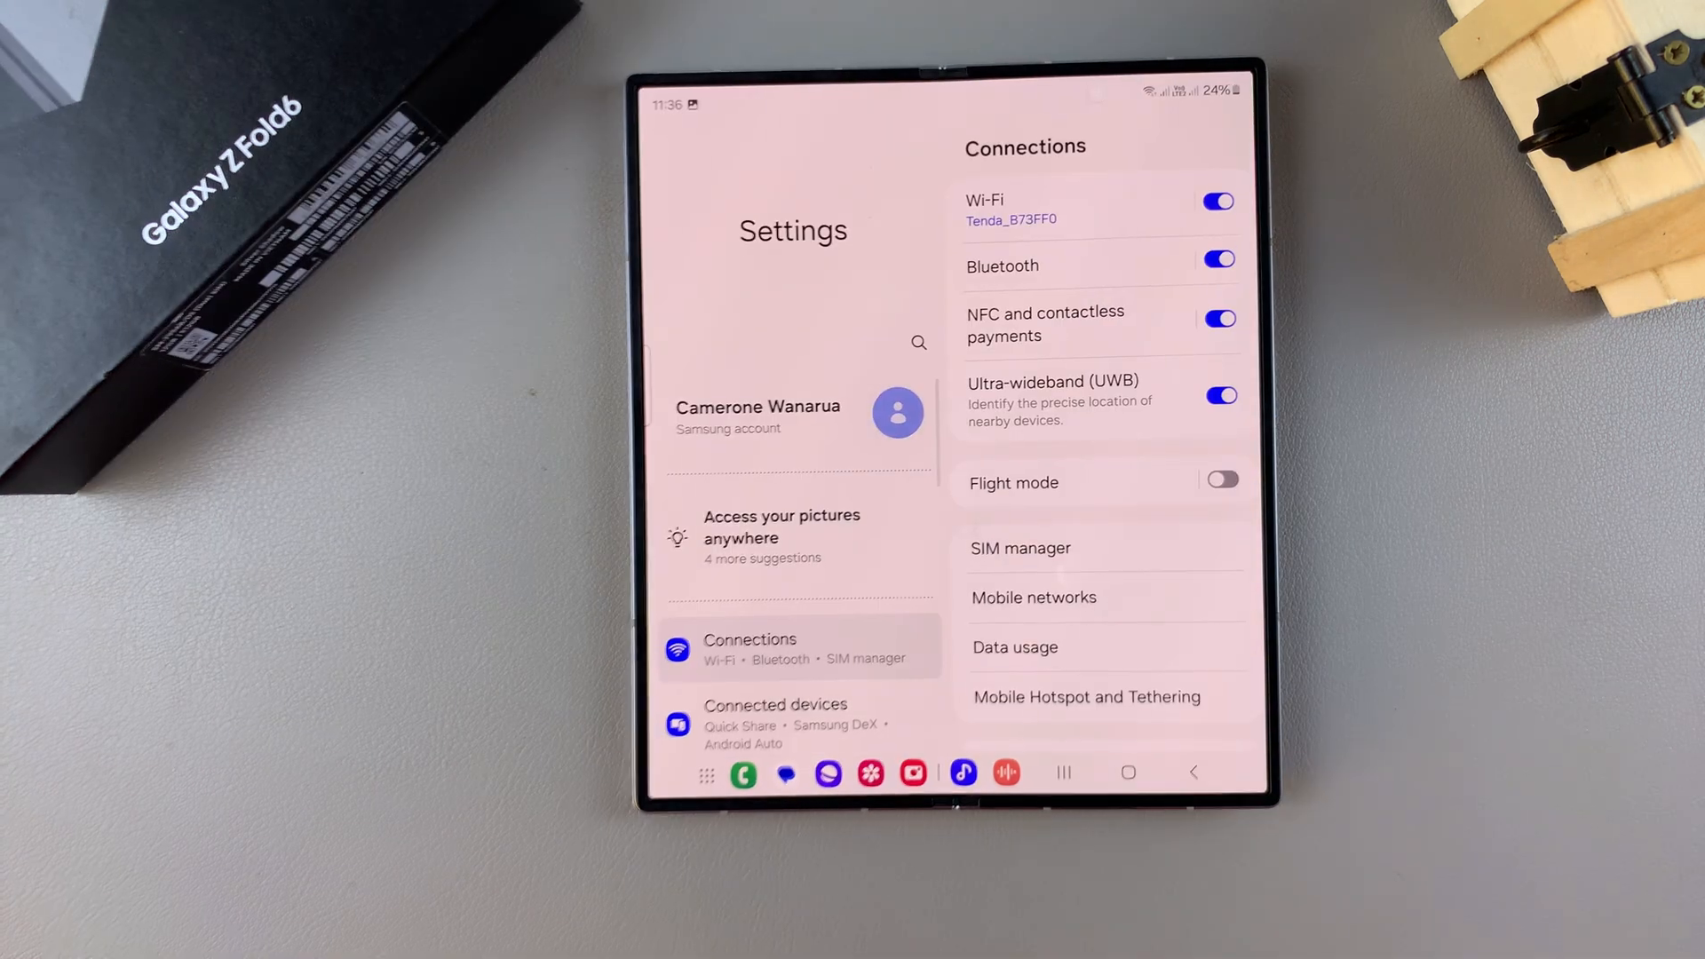
# - Scroll the Settings list down until Apps, General management and Accessibility show
pyautogui.scroll(-3)
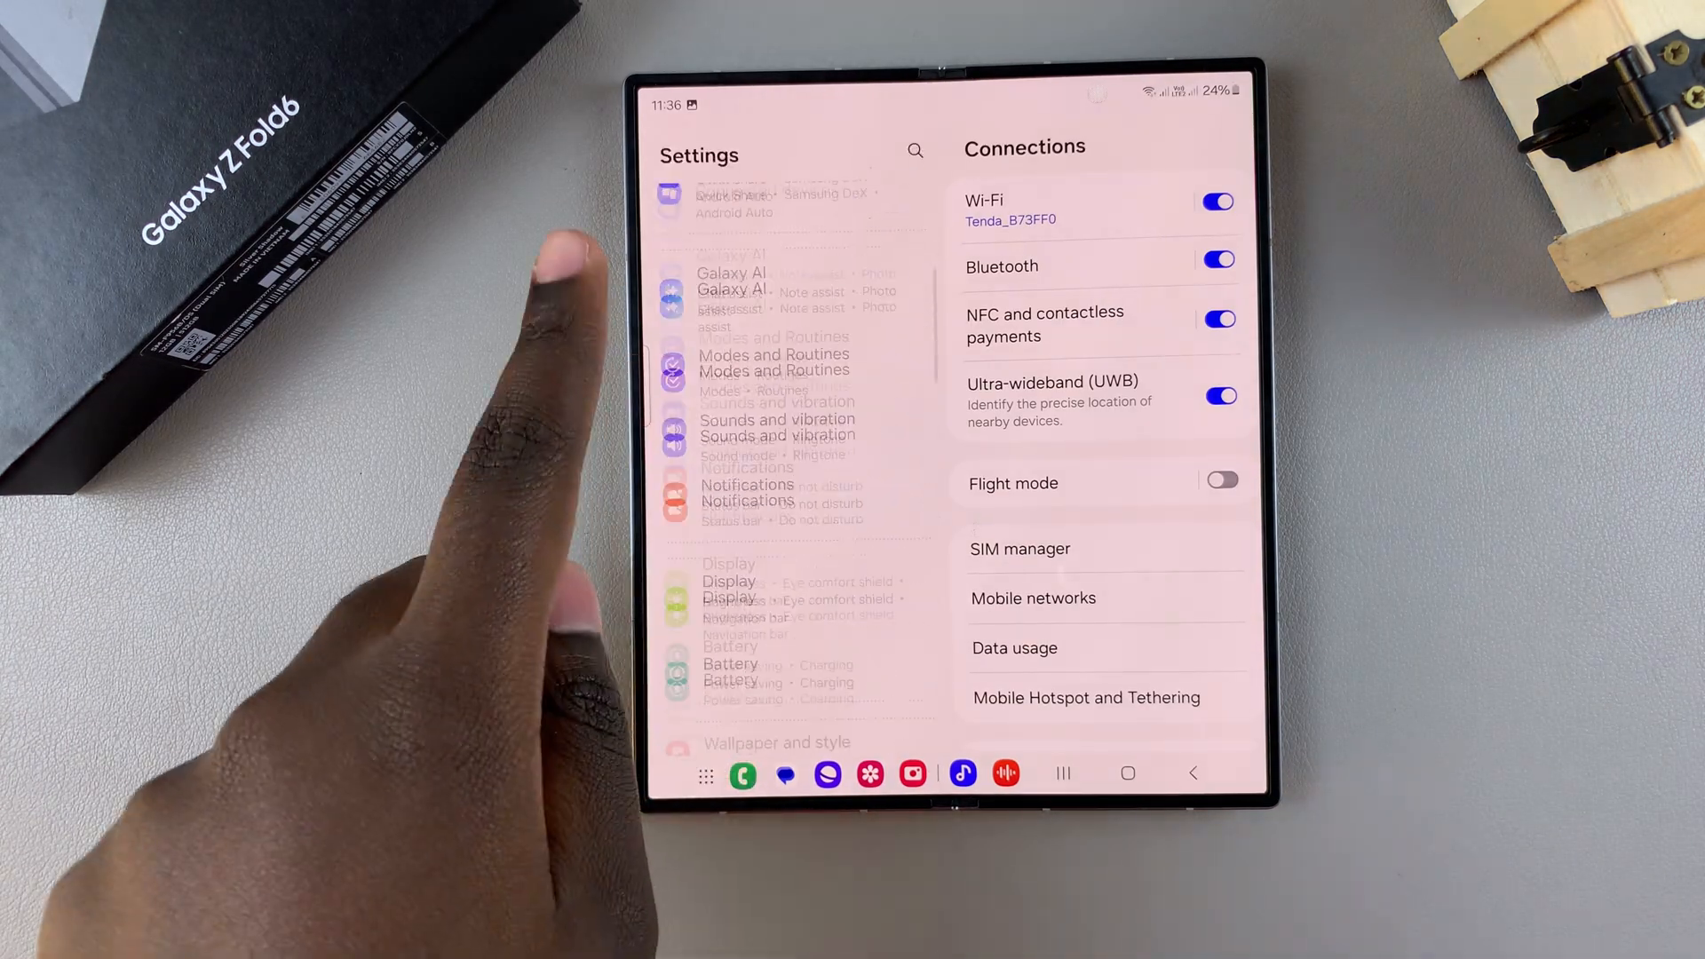
pyautogui.scroll(-3)
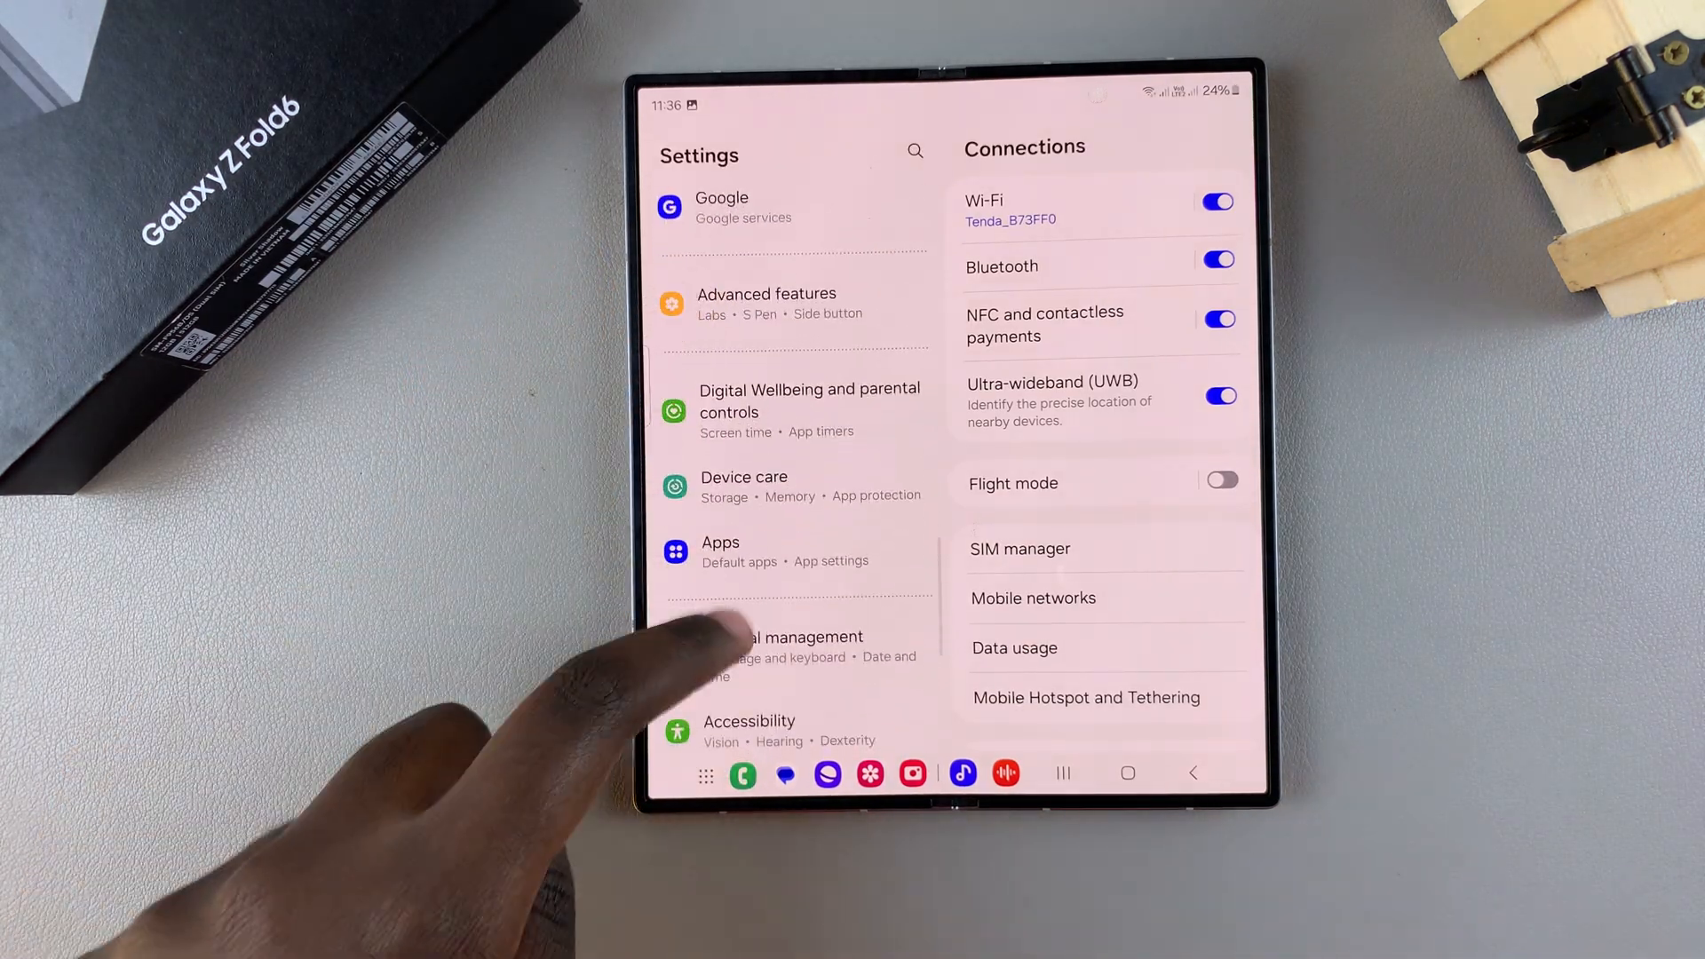
# - Go into General management and then Samsung Keyboard settings
pyautogui.click(779, 647)
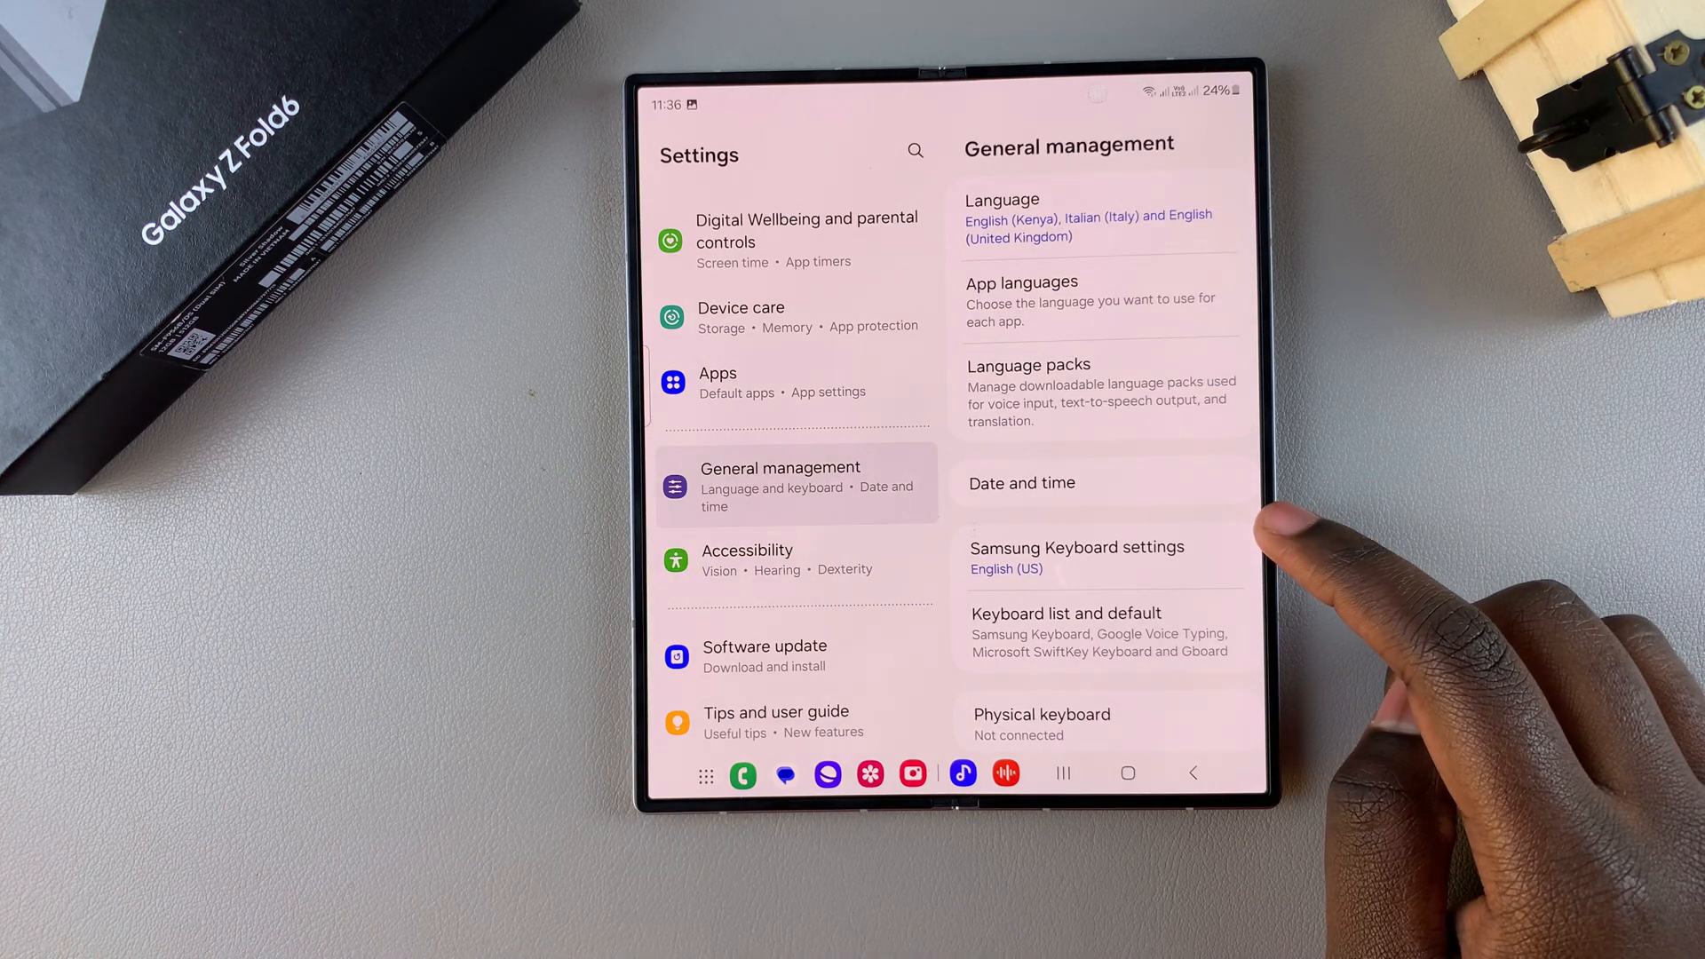
pyautogui.click(1076, 547)
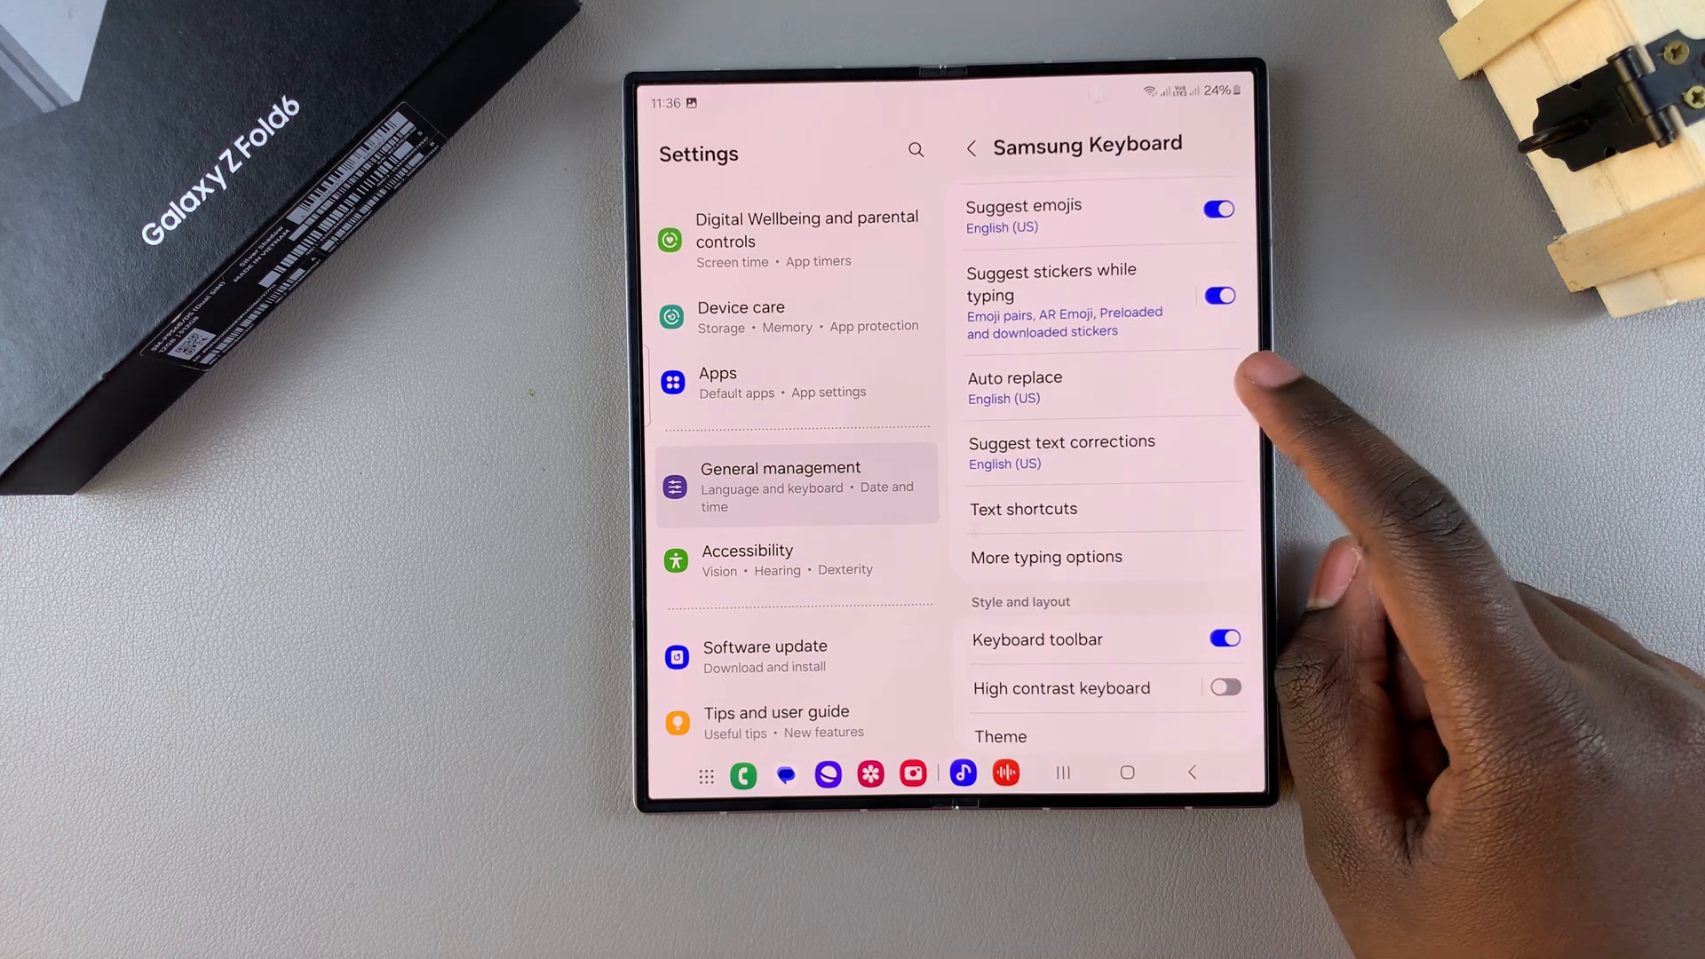
# - Enter the Auto replace page, where English (US) Qwerty is switched on
pyautogui.click(1014, 387)
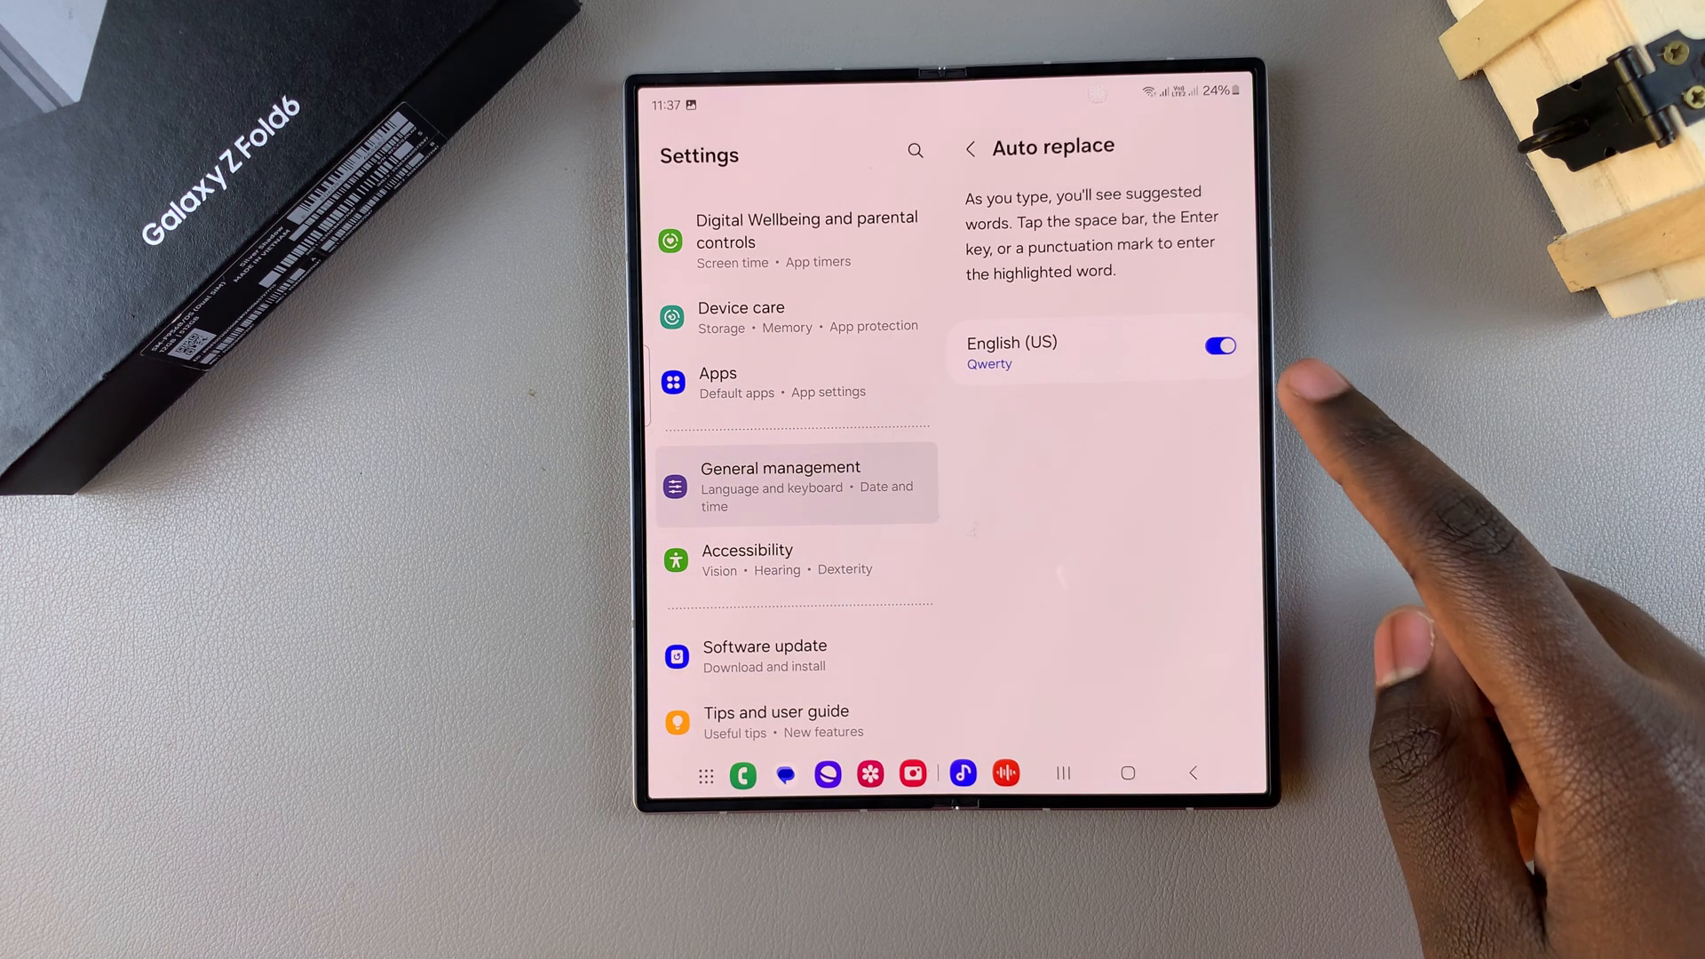
# - Switch off Auto replace for English (US) Qwerty, then close all recent apps to reach home
pyautogui.click(1217, 346)
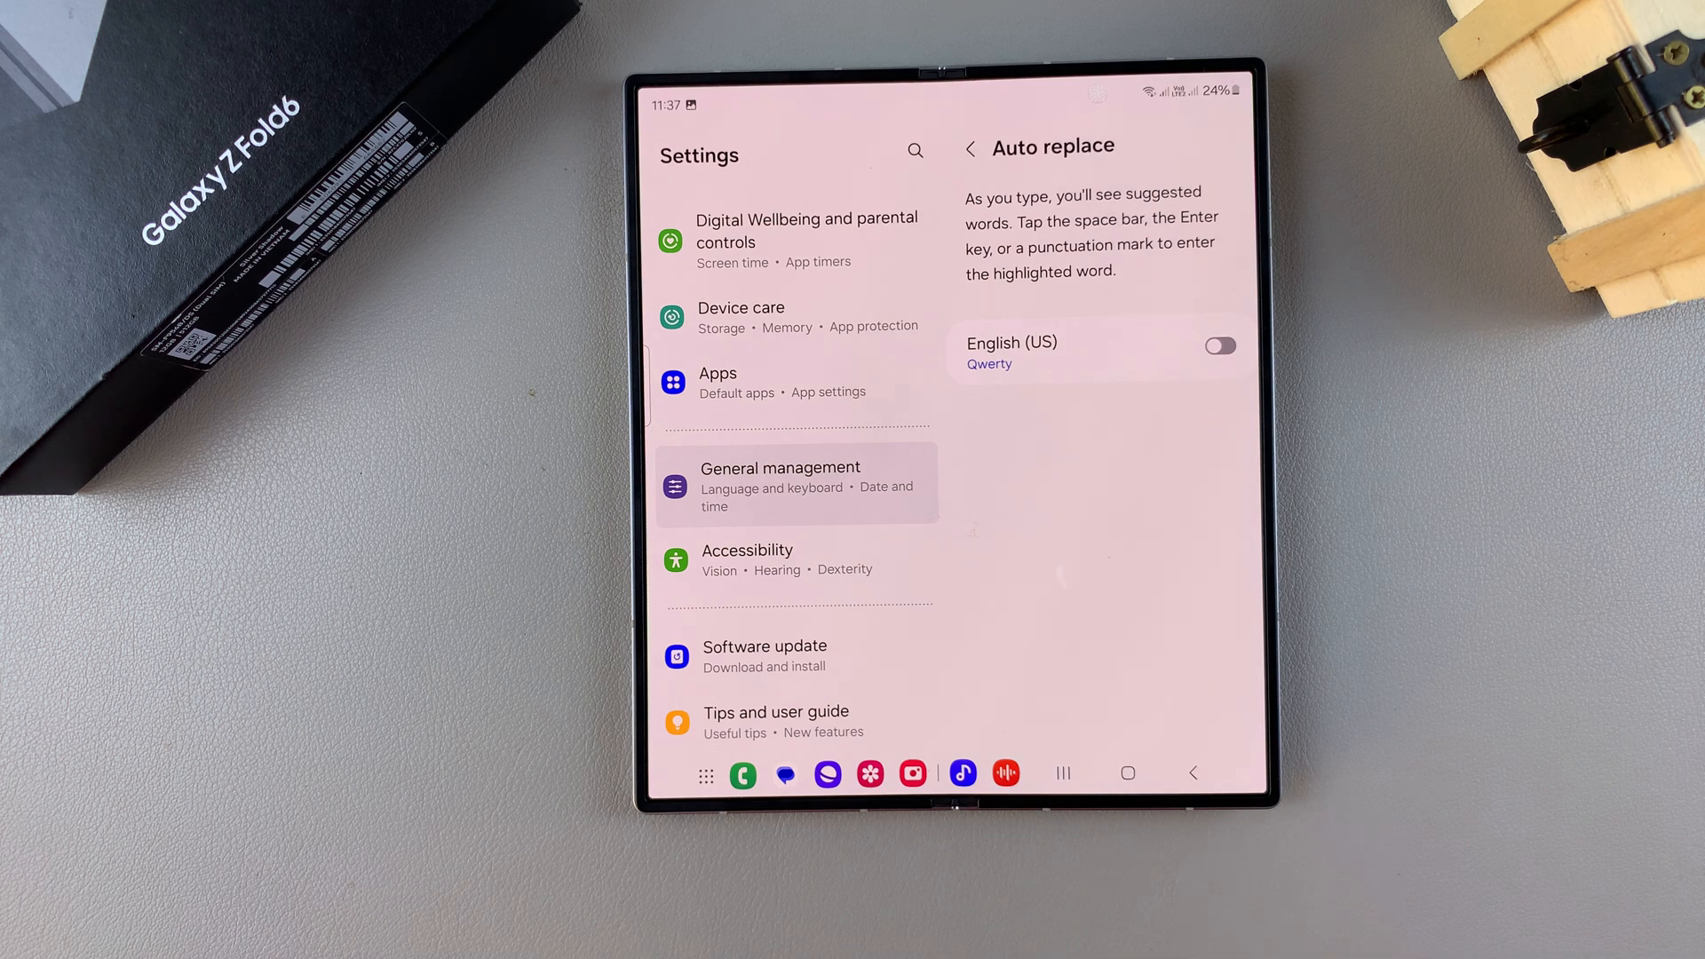
pyautogui.click(1216, 344)
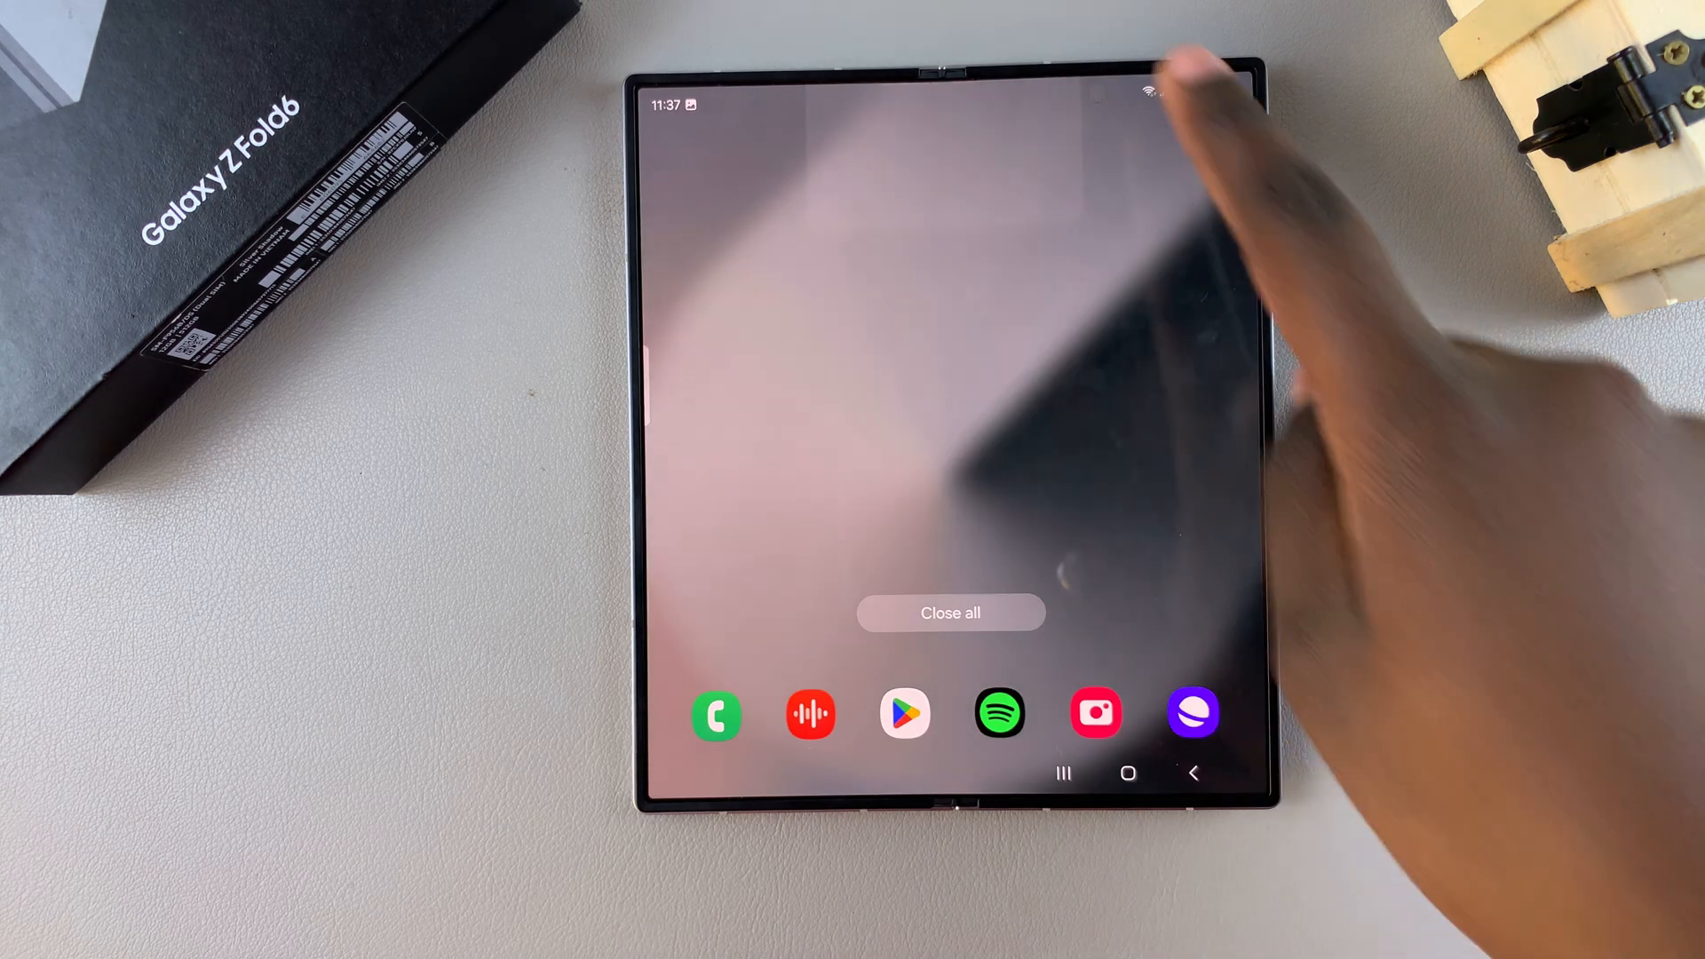
pyautogui.click(949, 613)
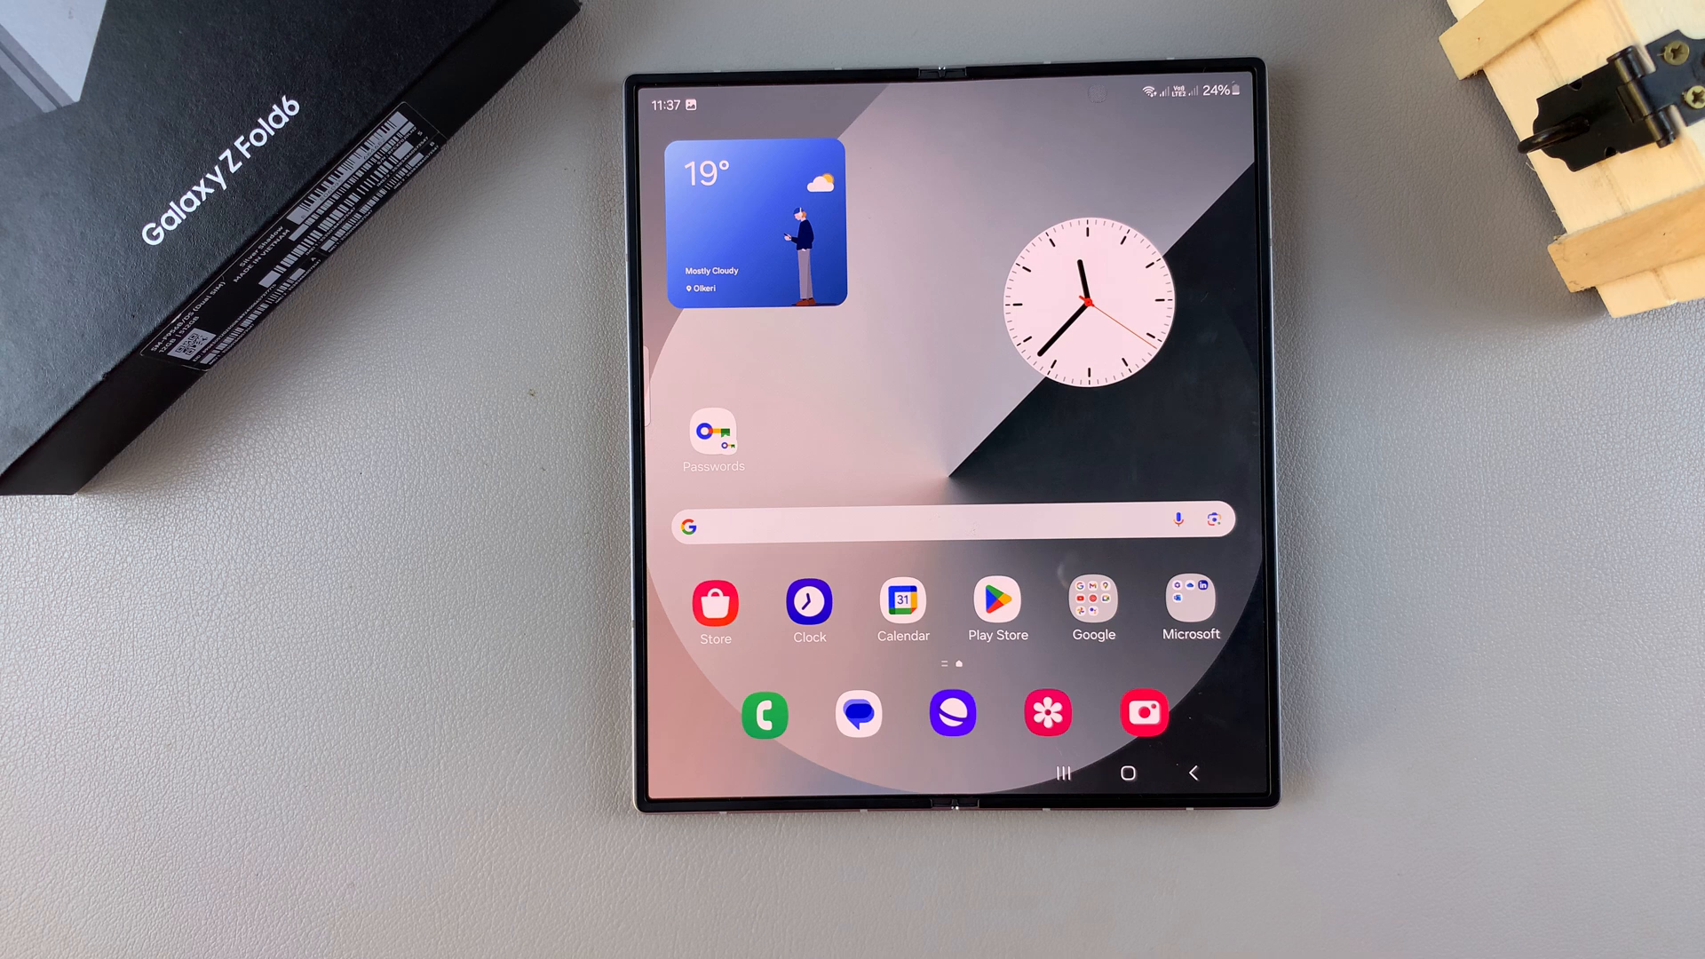